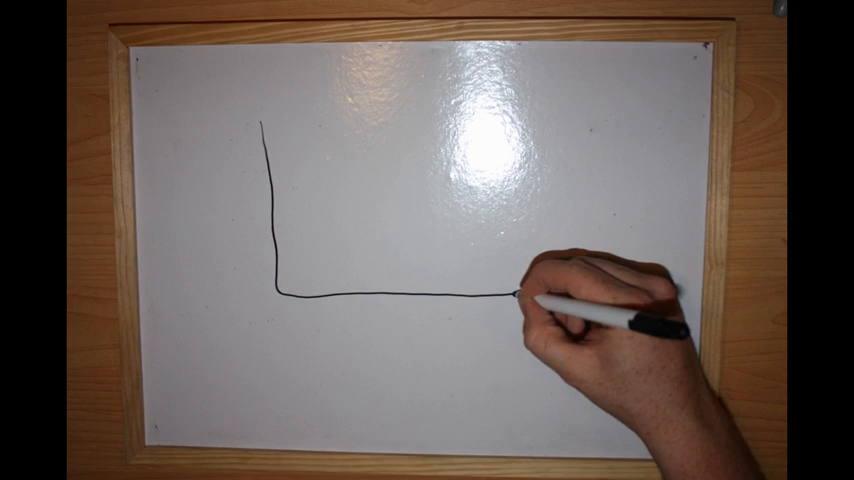
pyautogui.moveTo(516, 292); pyautogui.dragTo(524, 140)
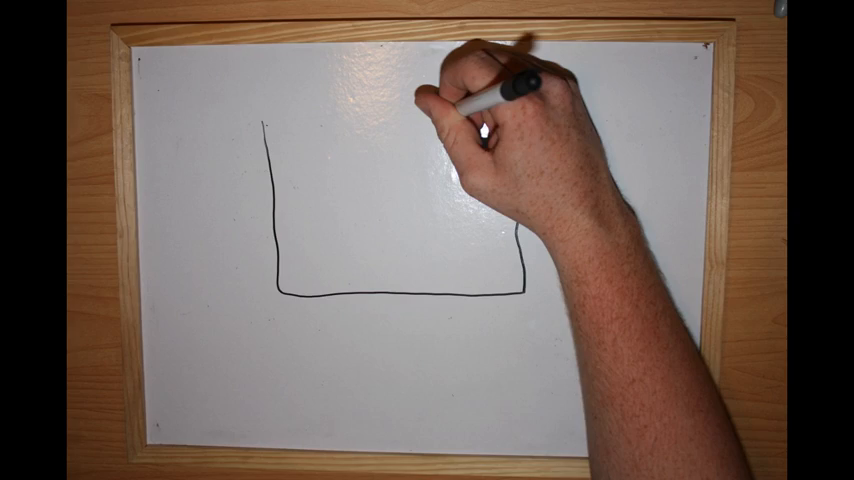